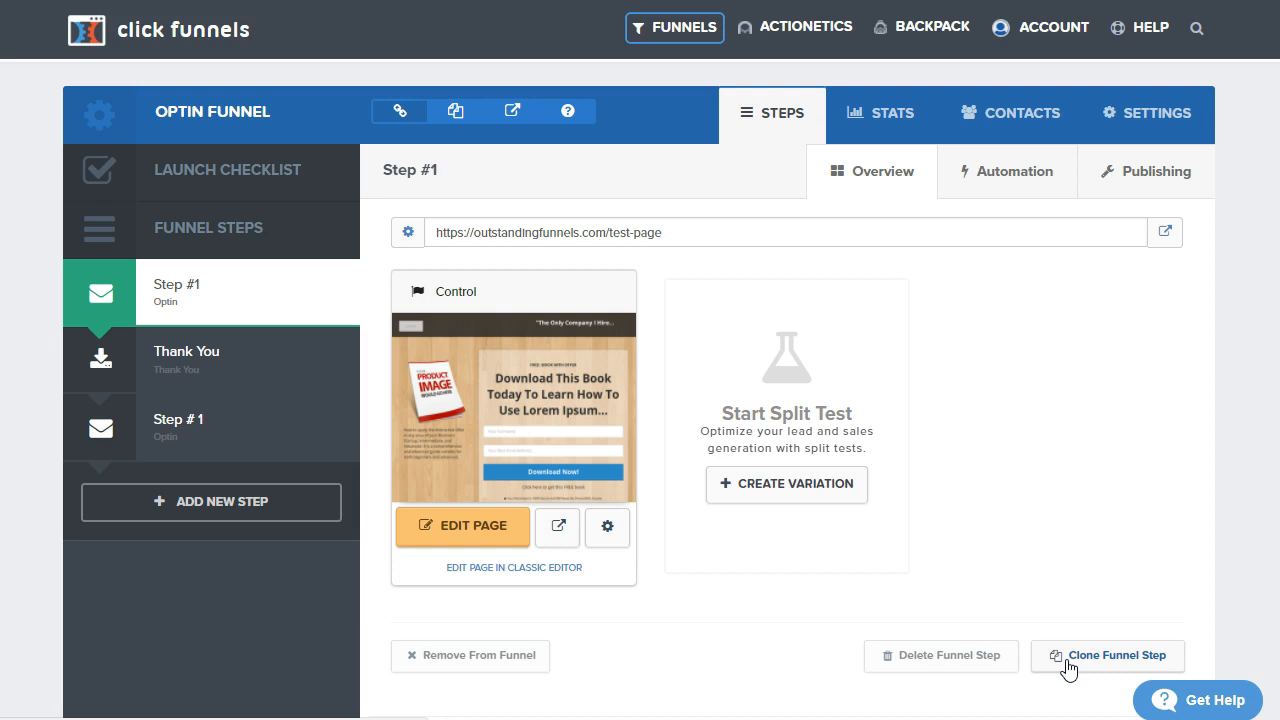
Clone the Step #1 optin funnel step so an unattached copy is created.
left_click(1108, 656)
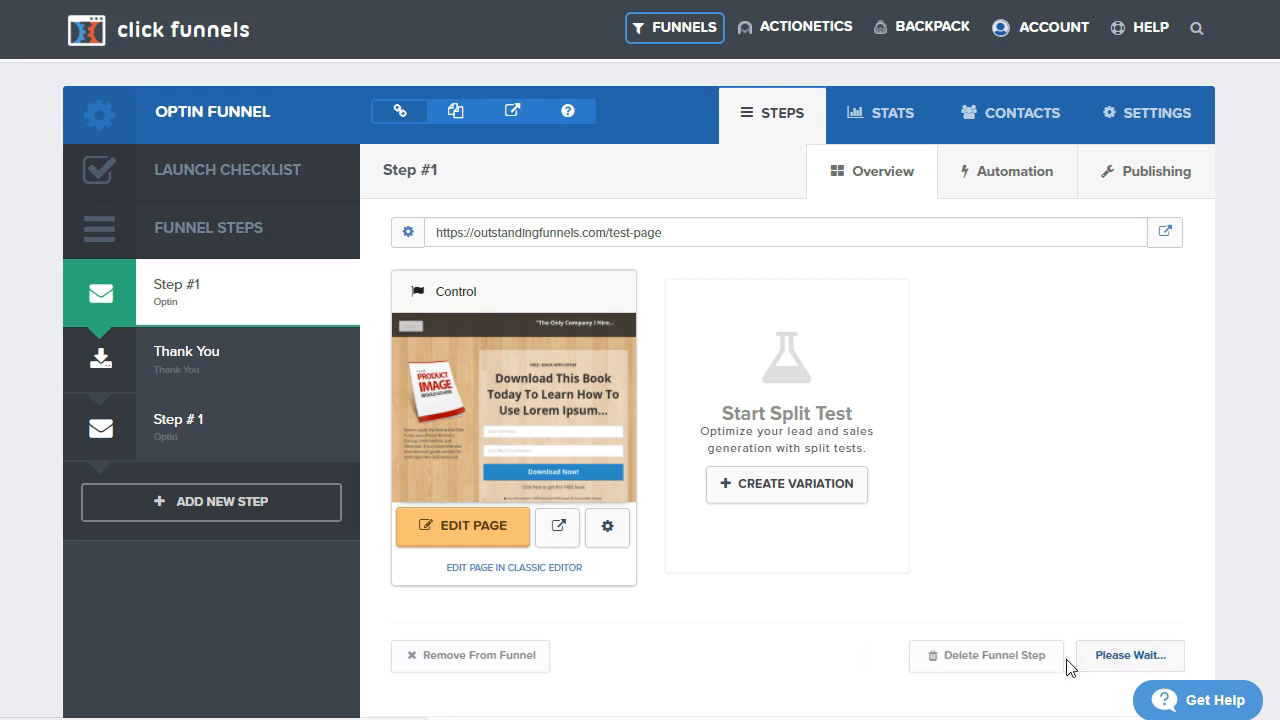
left_click(1128, 656)
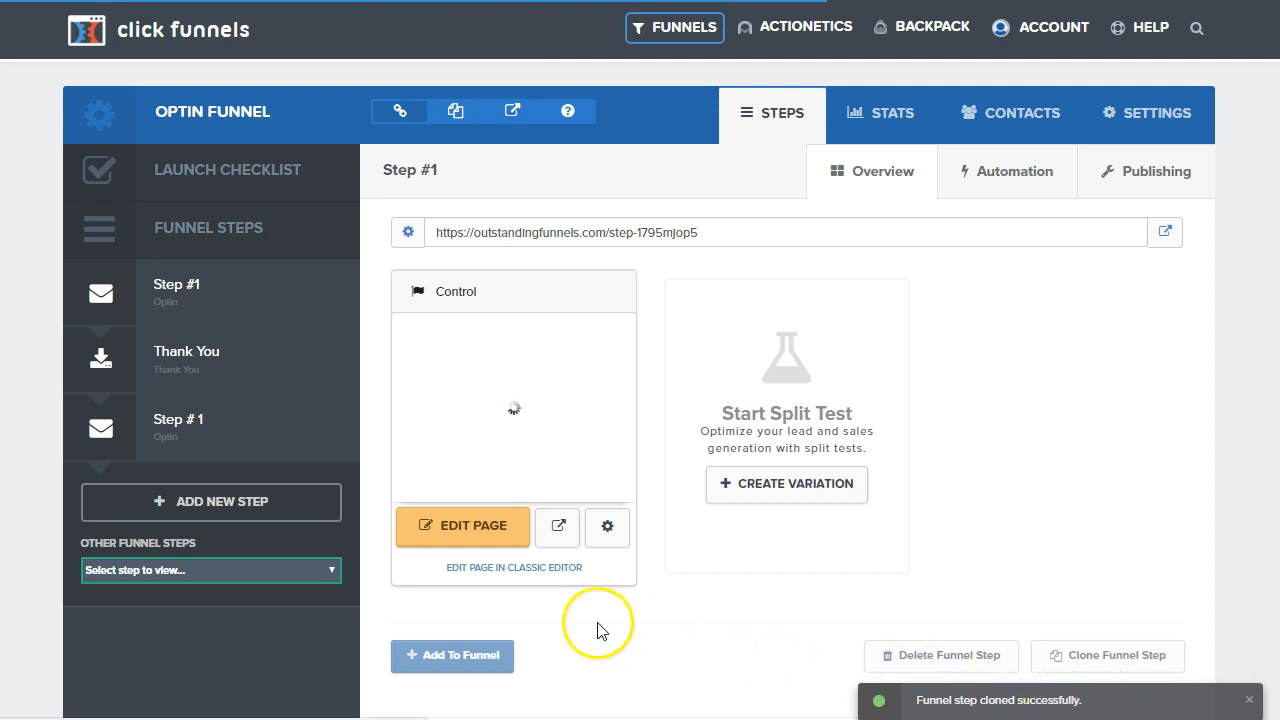
mouse_move(176, 292)
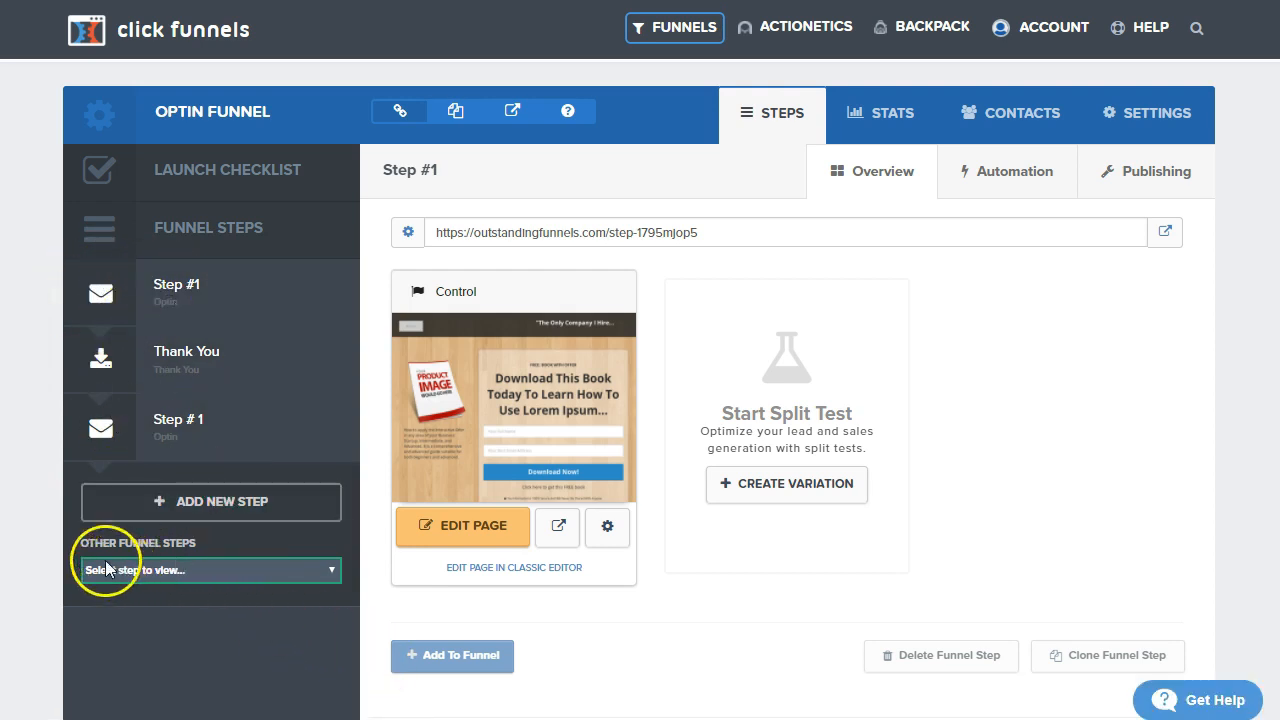
mouse_move(332, 570)
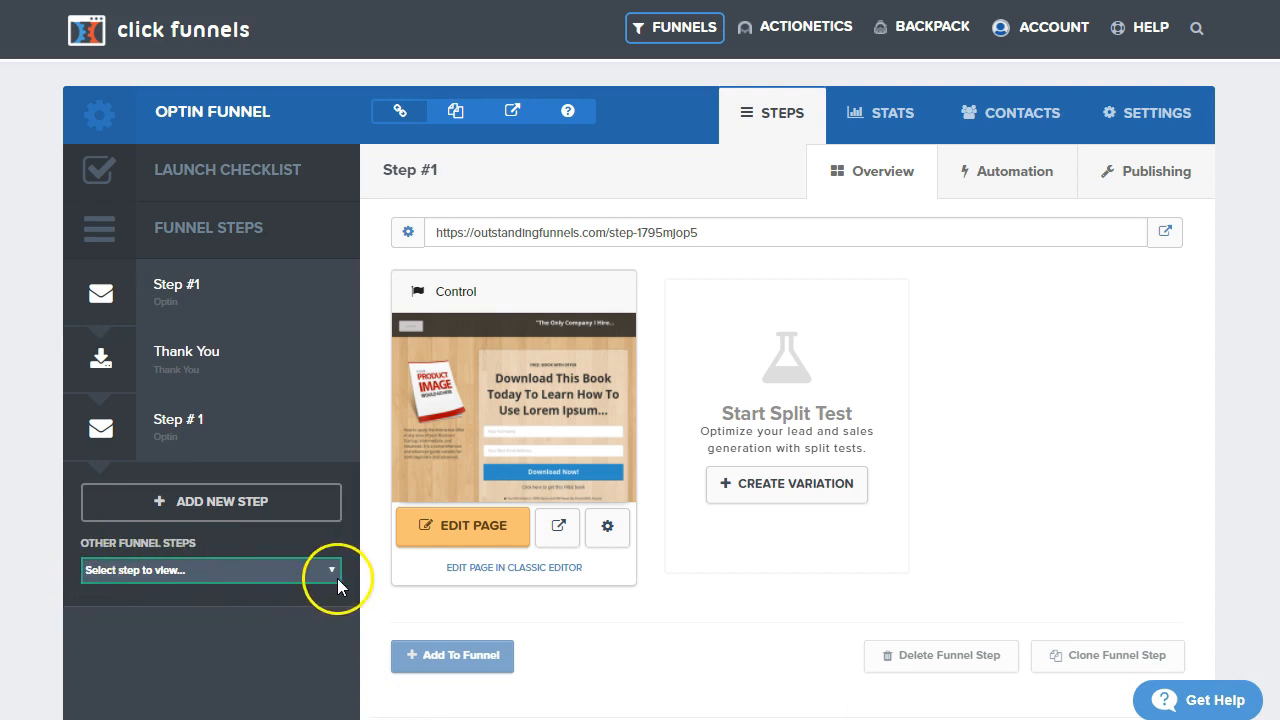
mouse_move(88, 562)
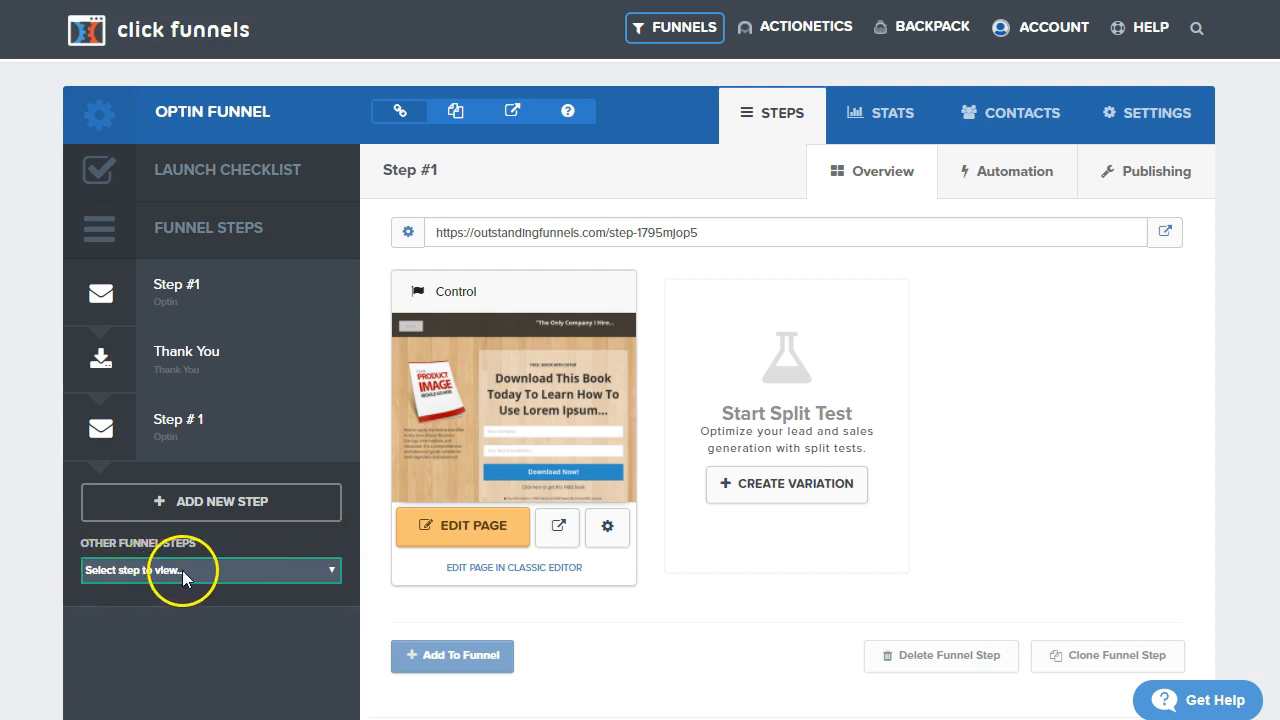
mouse_move(204, 588)
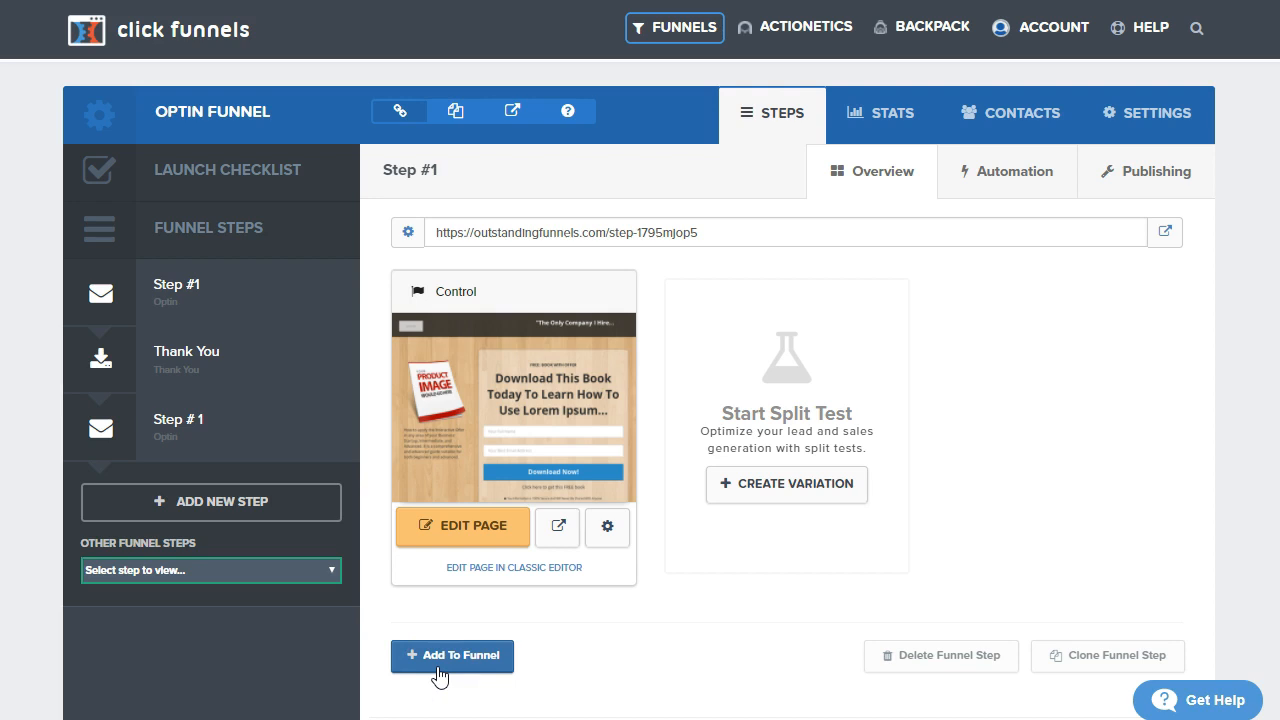
Add the cloned optin copy as a new funnel step and return to the original Step #1.
left_click(452, 656)
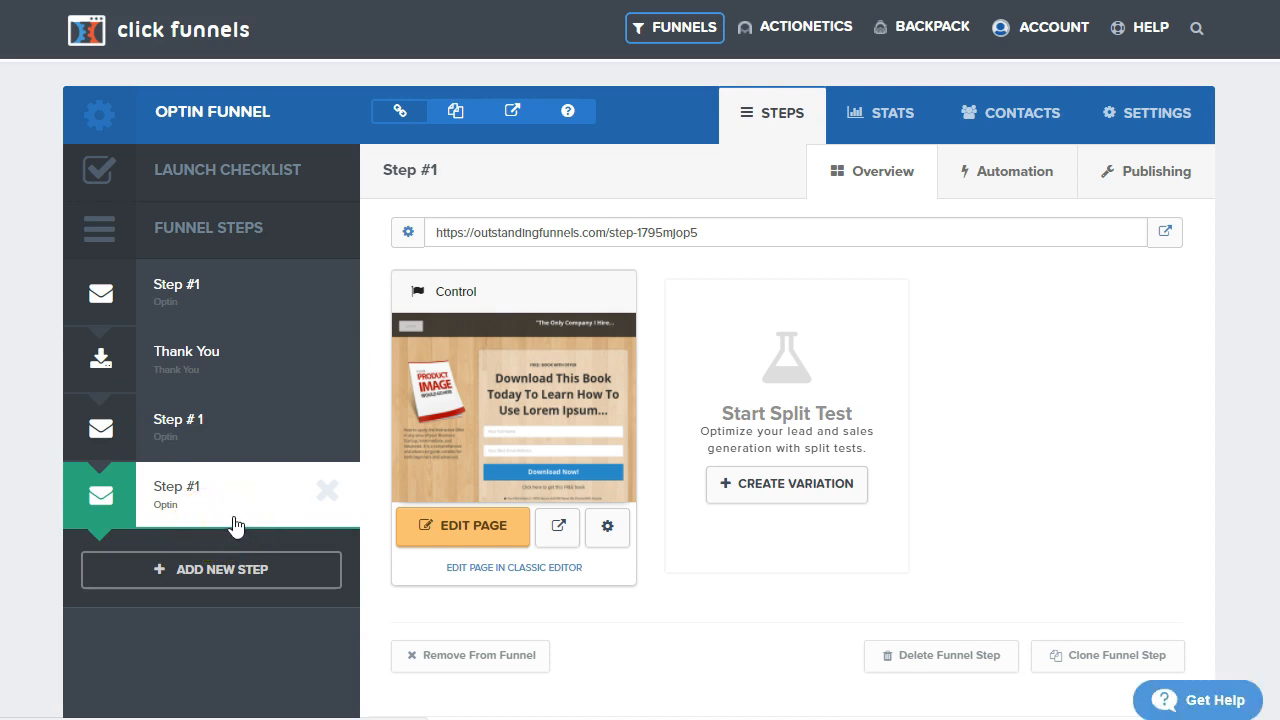
mouse_move(234, 286)
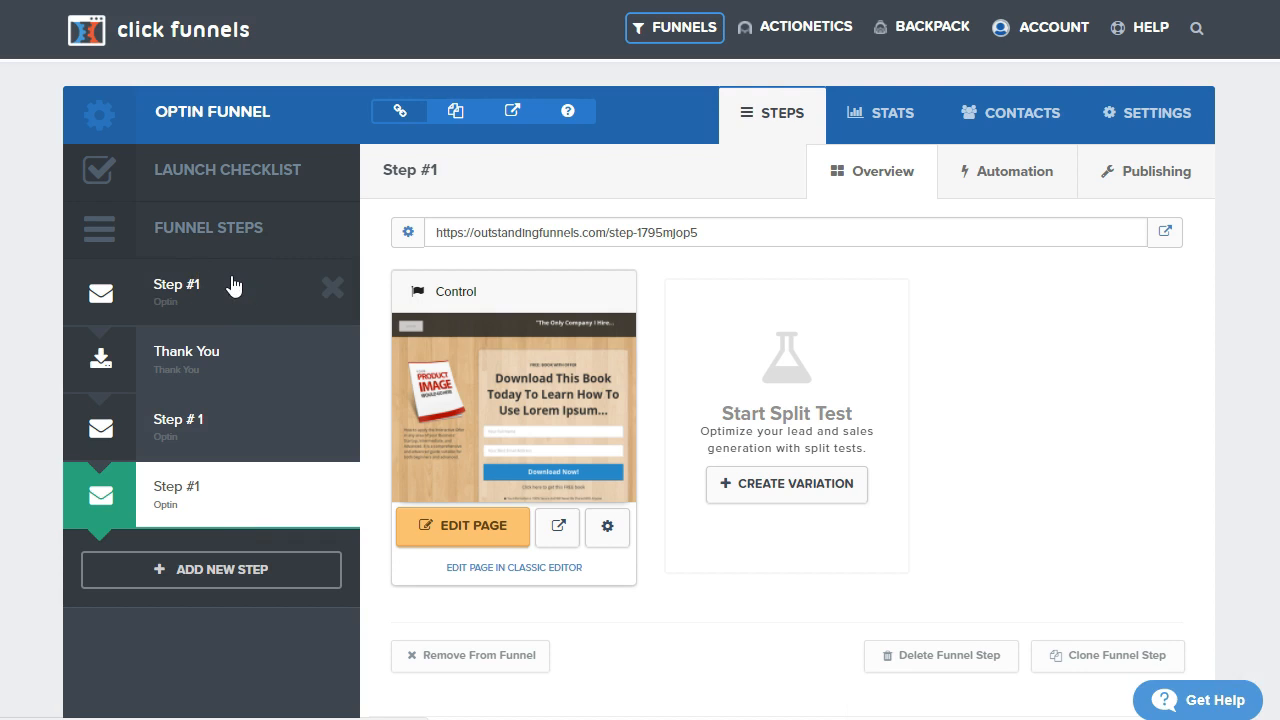
mouse_move(240, 292)
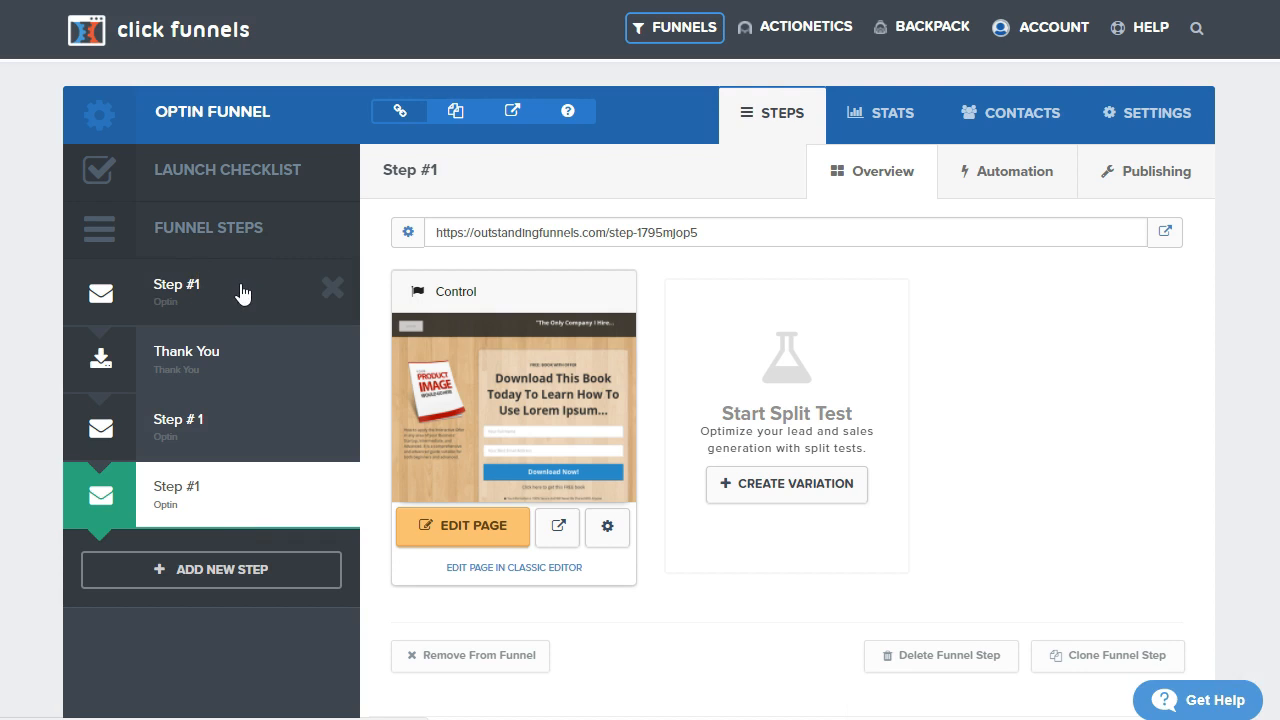
left_click(176, 292)
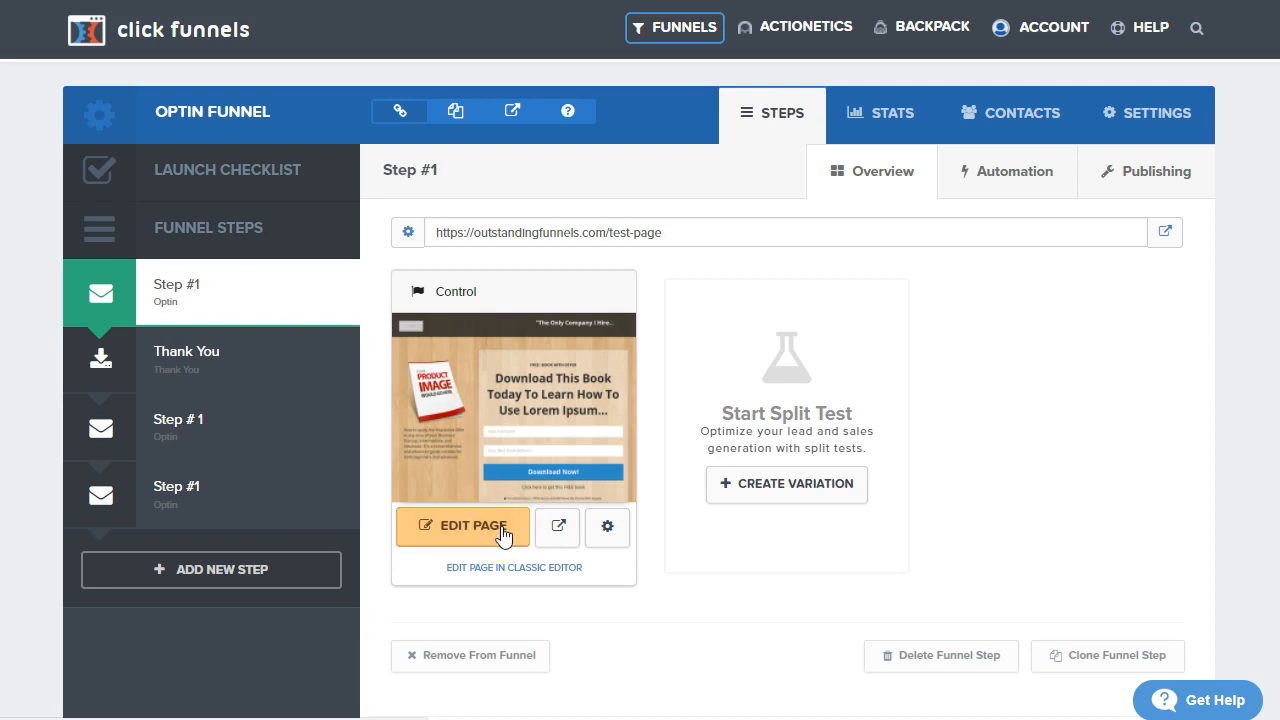
Edit the Step #1 optin page and show its General settings panel.
left_click(462, 526)
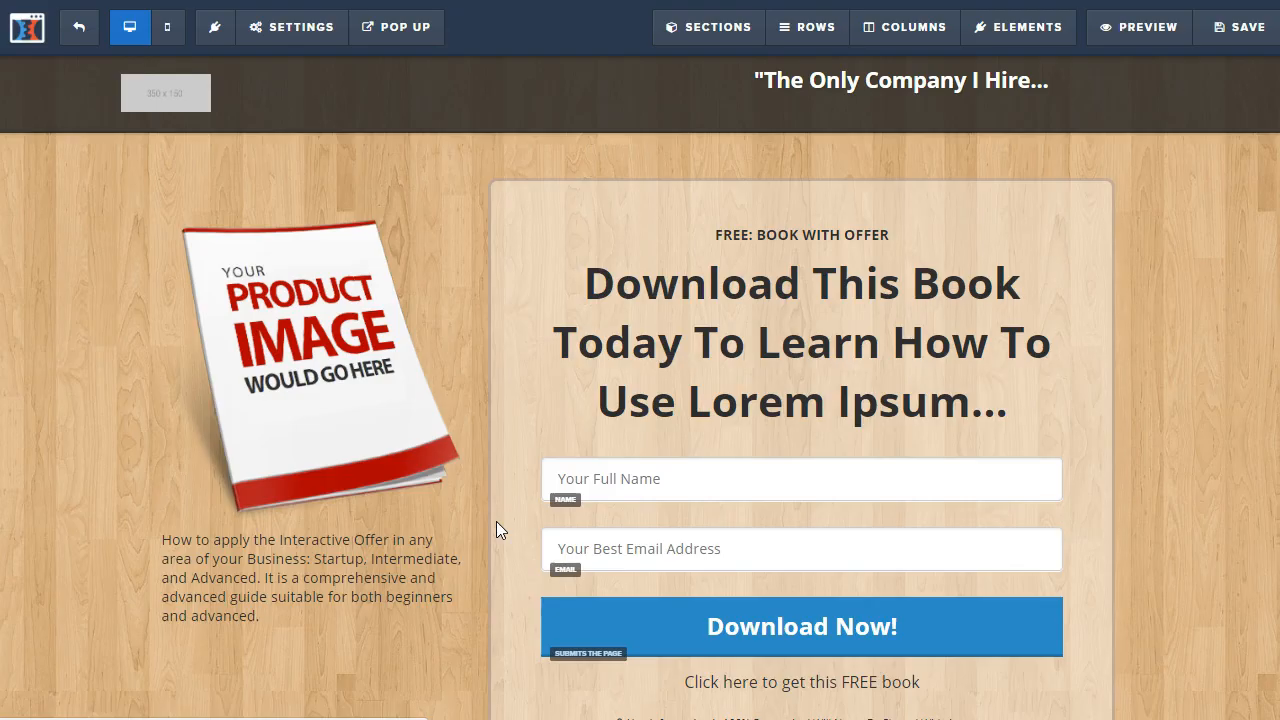
left_click(292, 28)
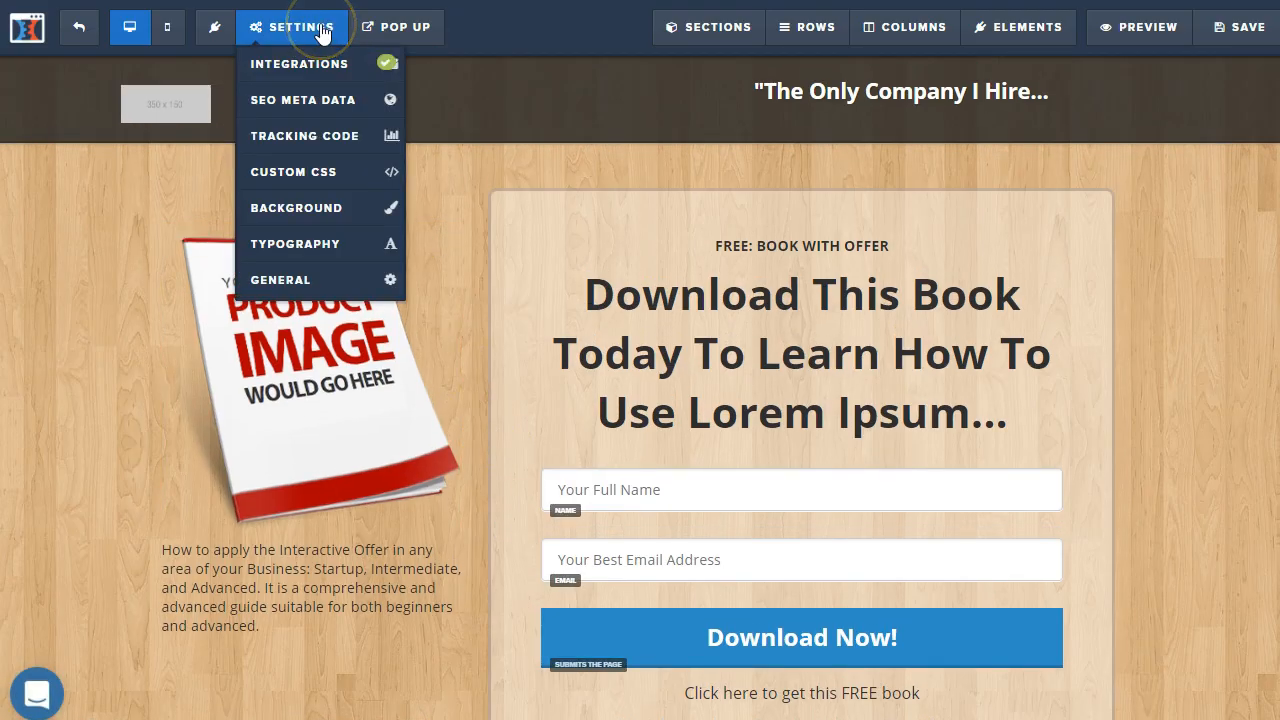
mouse_move(312, 280)
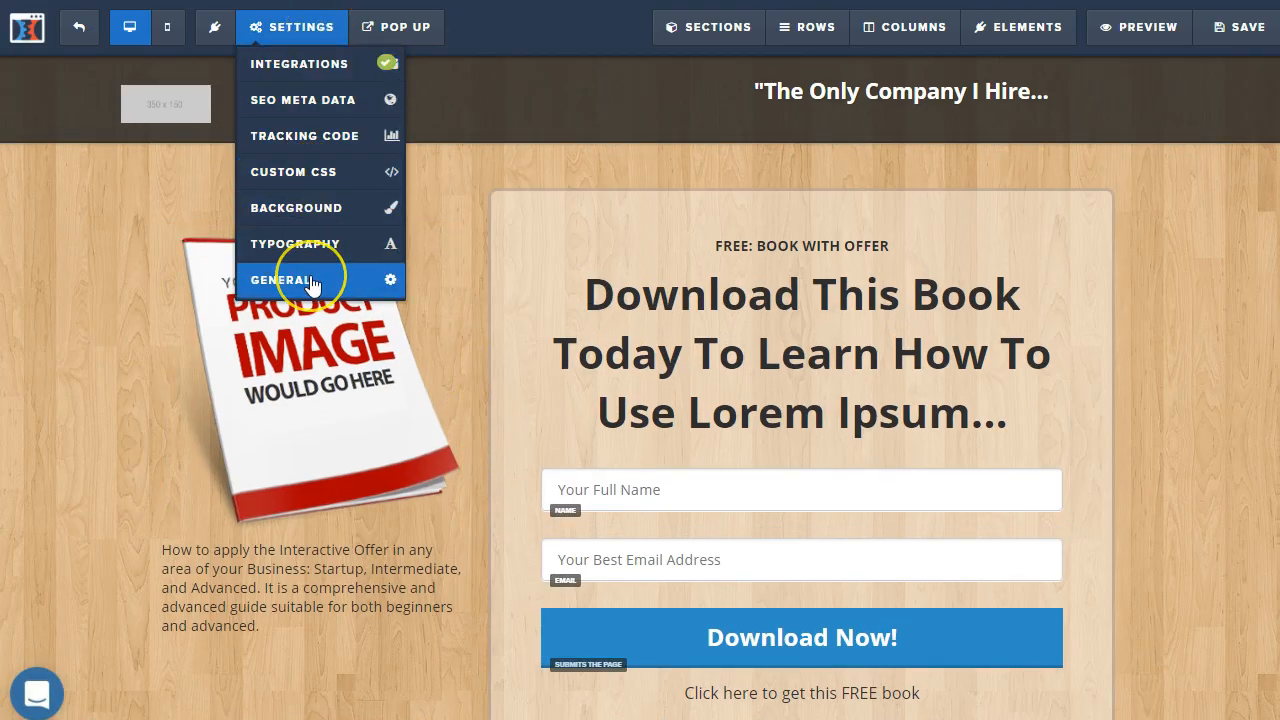
left_click(284, 280)
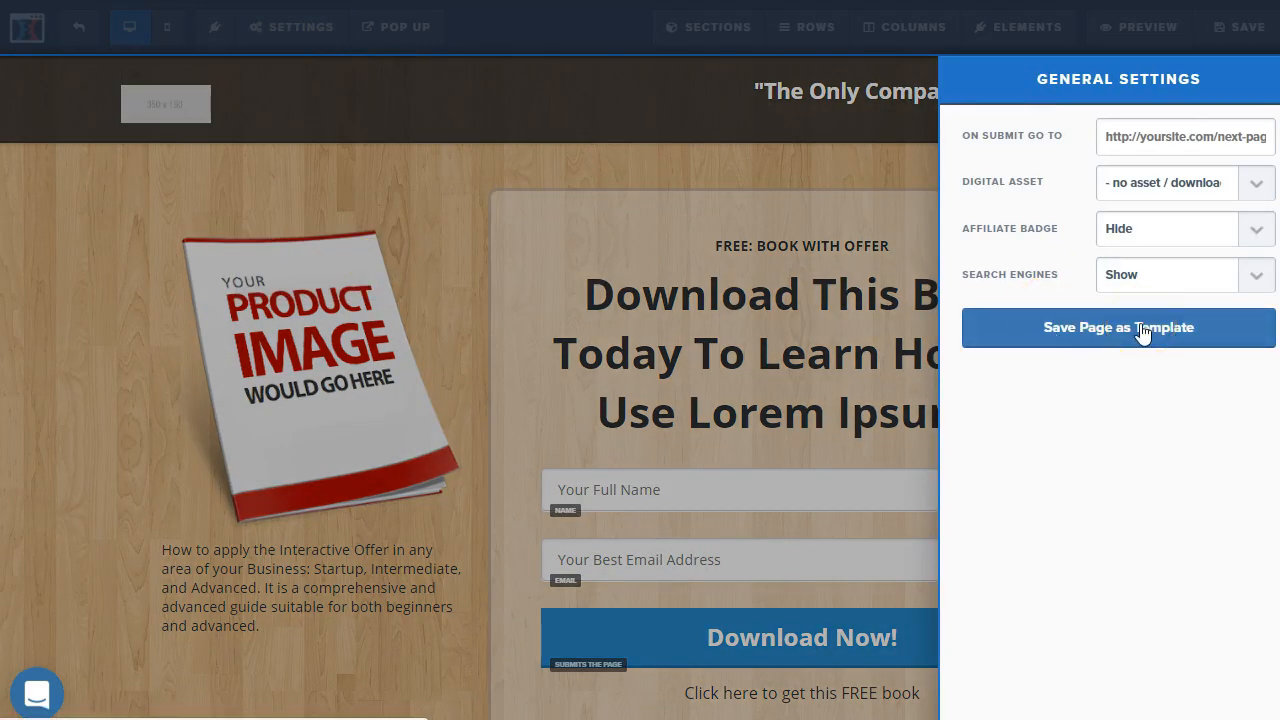
Save the optin page as a template named 'Template 1'.
left_click(1116, 328)
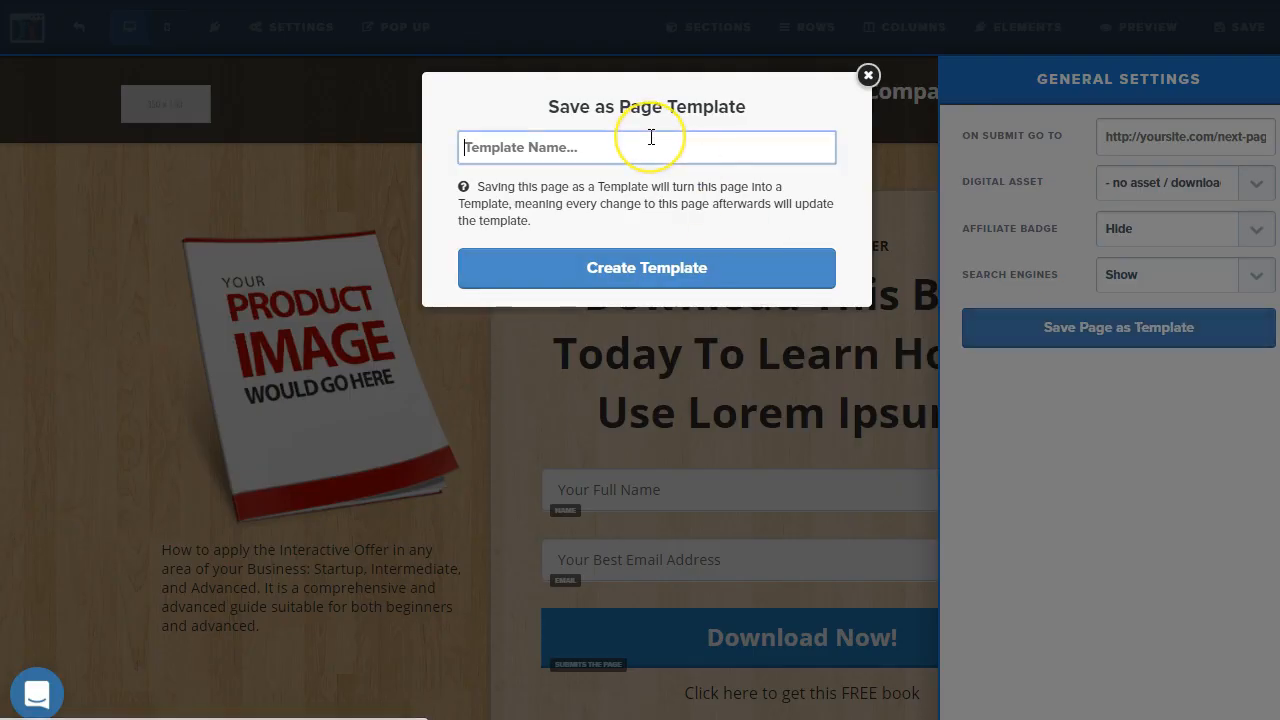
type("Template 1")
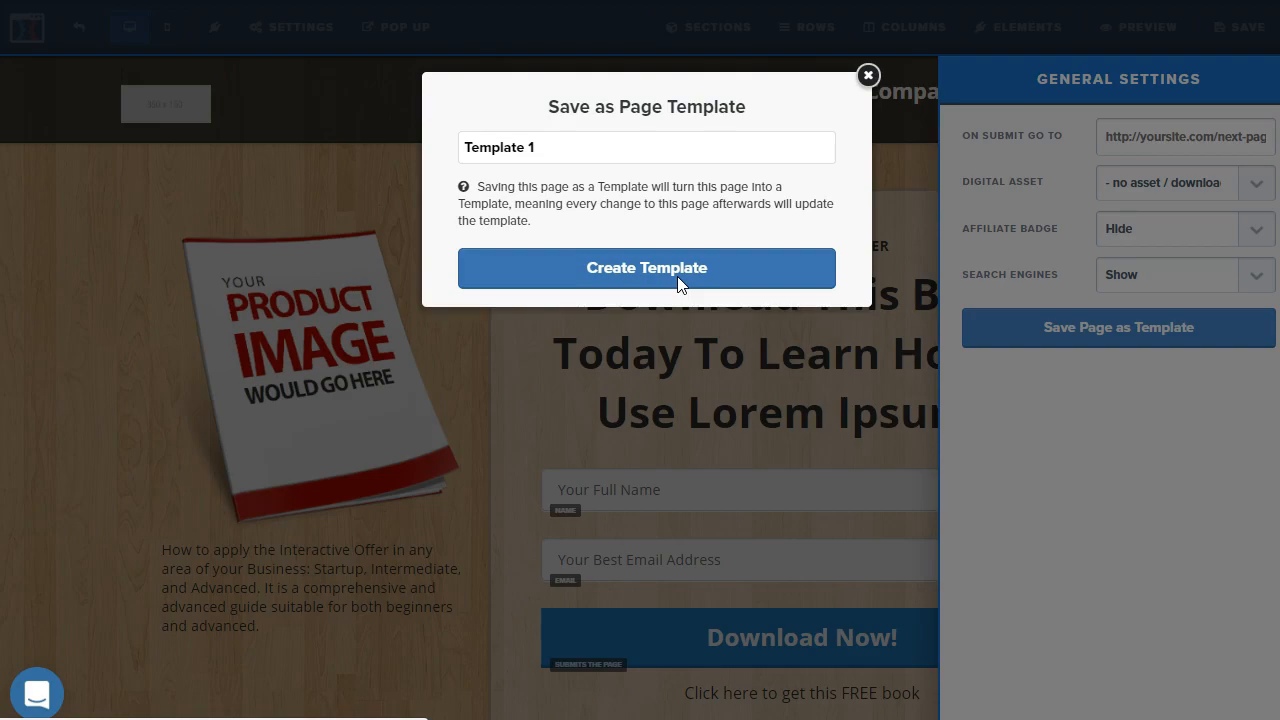
left_click(646, 268)
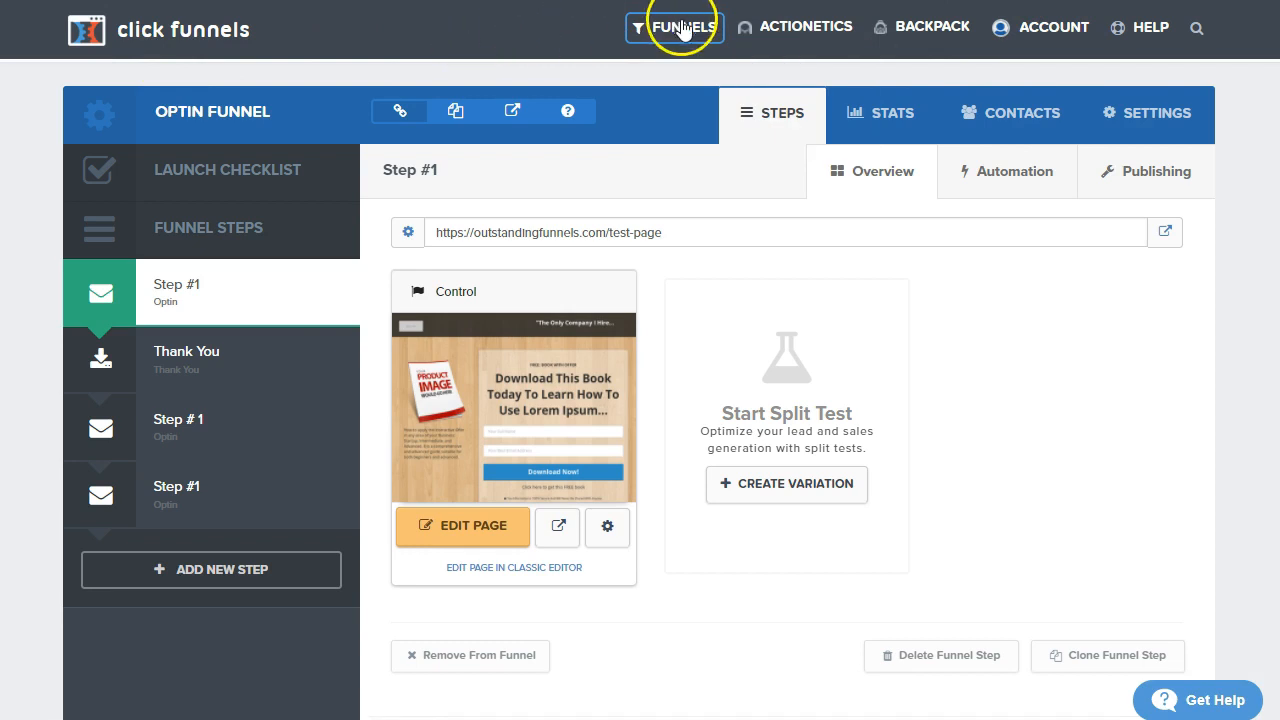
Browse the funnel list and open Optin Funnel 2 for editing.
left_click(680, 28)
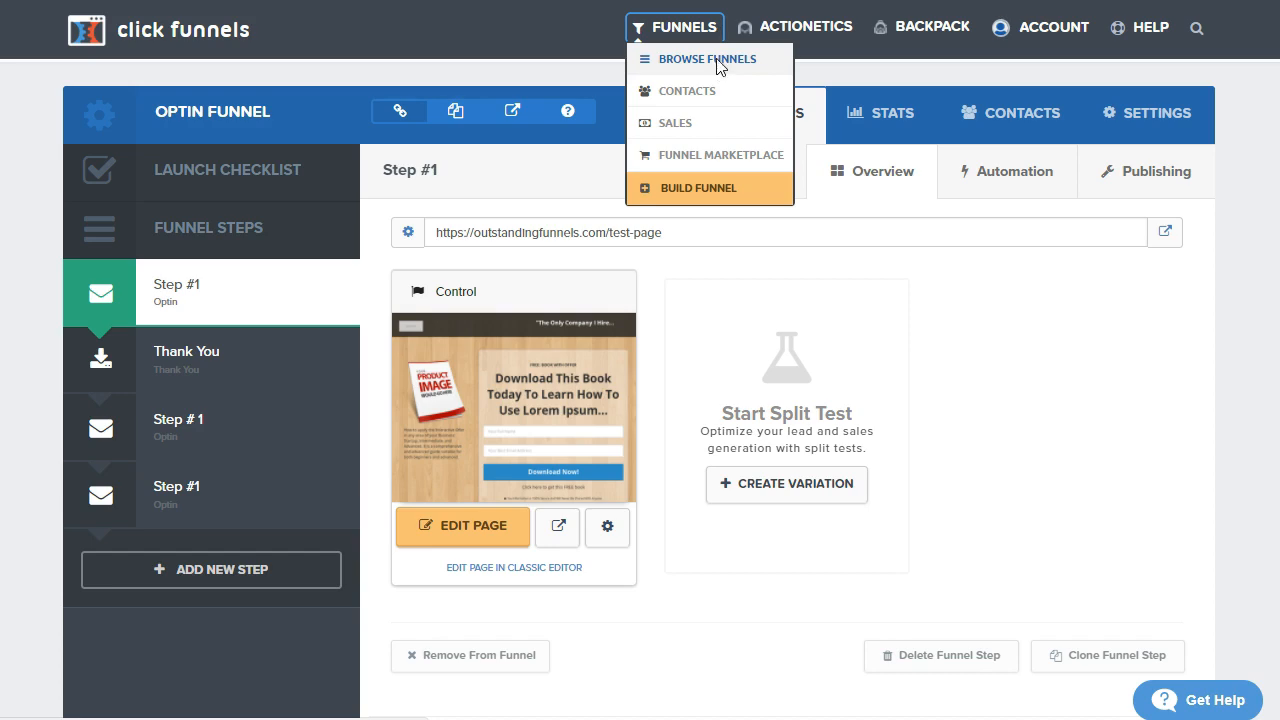
left_click(708, 58)
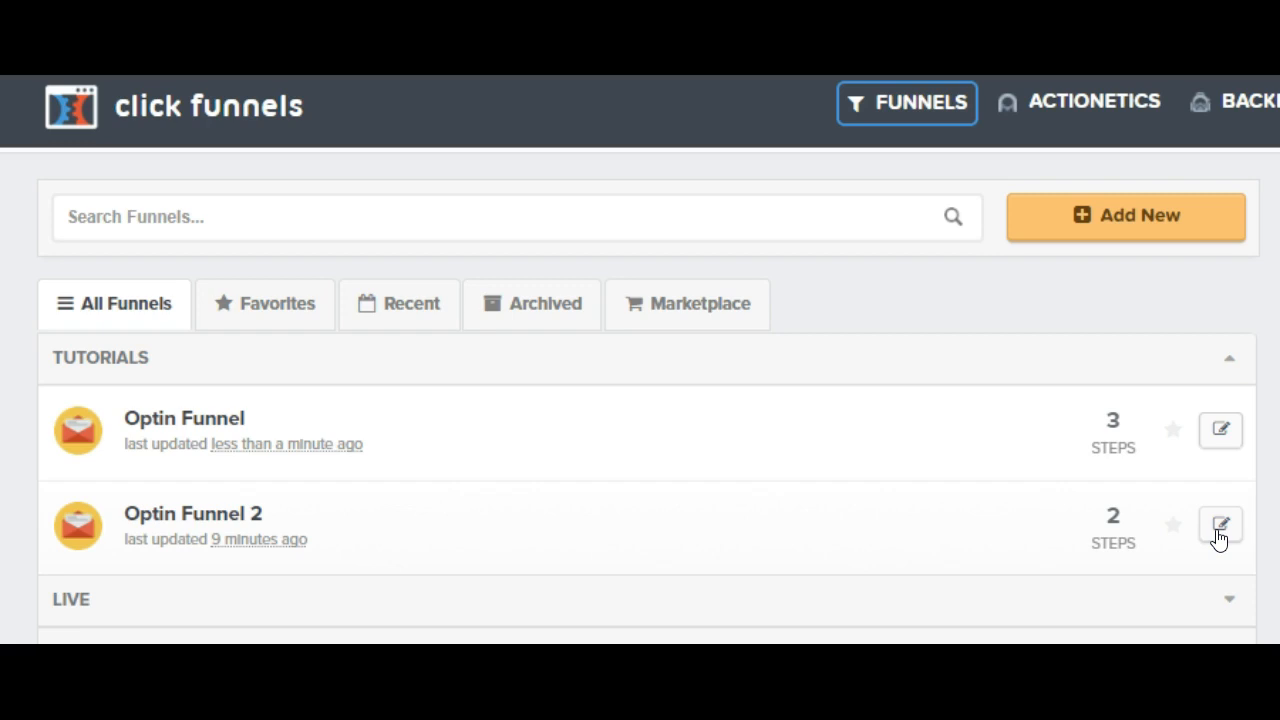
left_click(1220, 526)
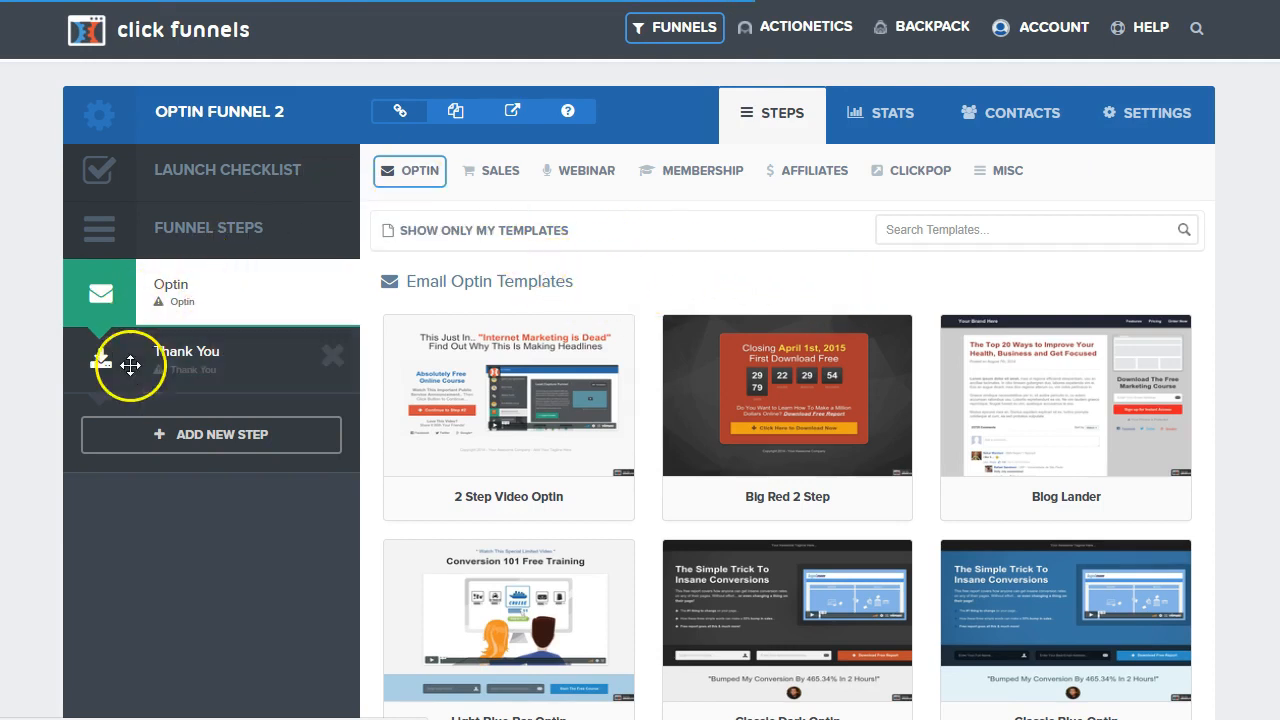
Select Template 1 from My Templates as the page for Optin Funnel 2's Optin step.
scroll("down", 3)
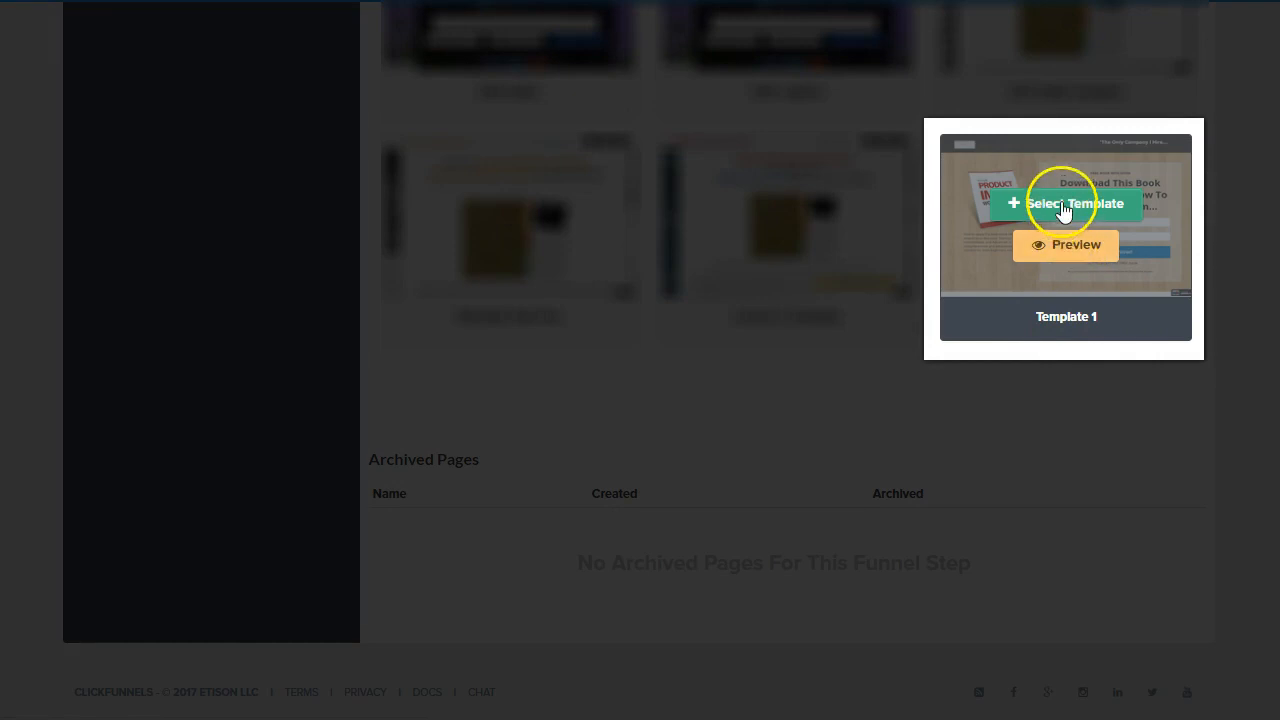
mouse_move(1076, 244)
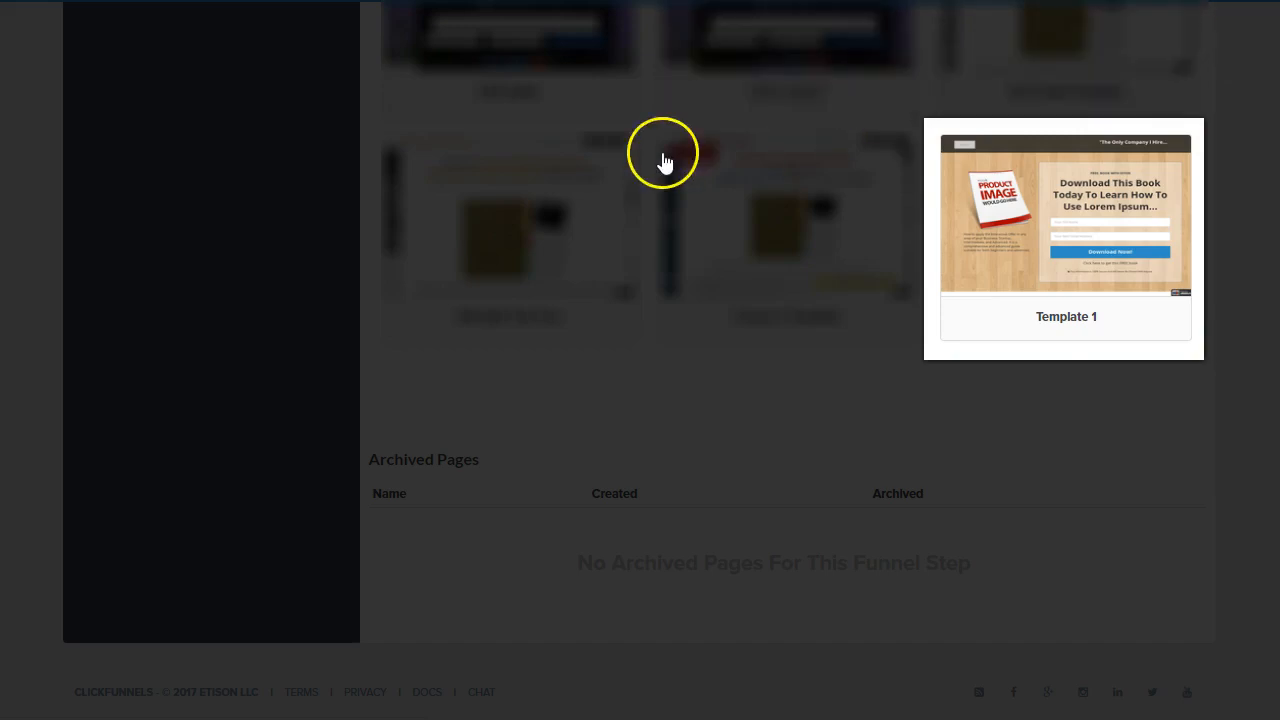
left_click(1064, 214)
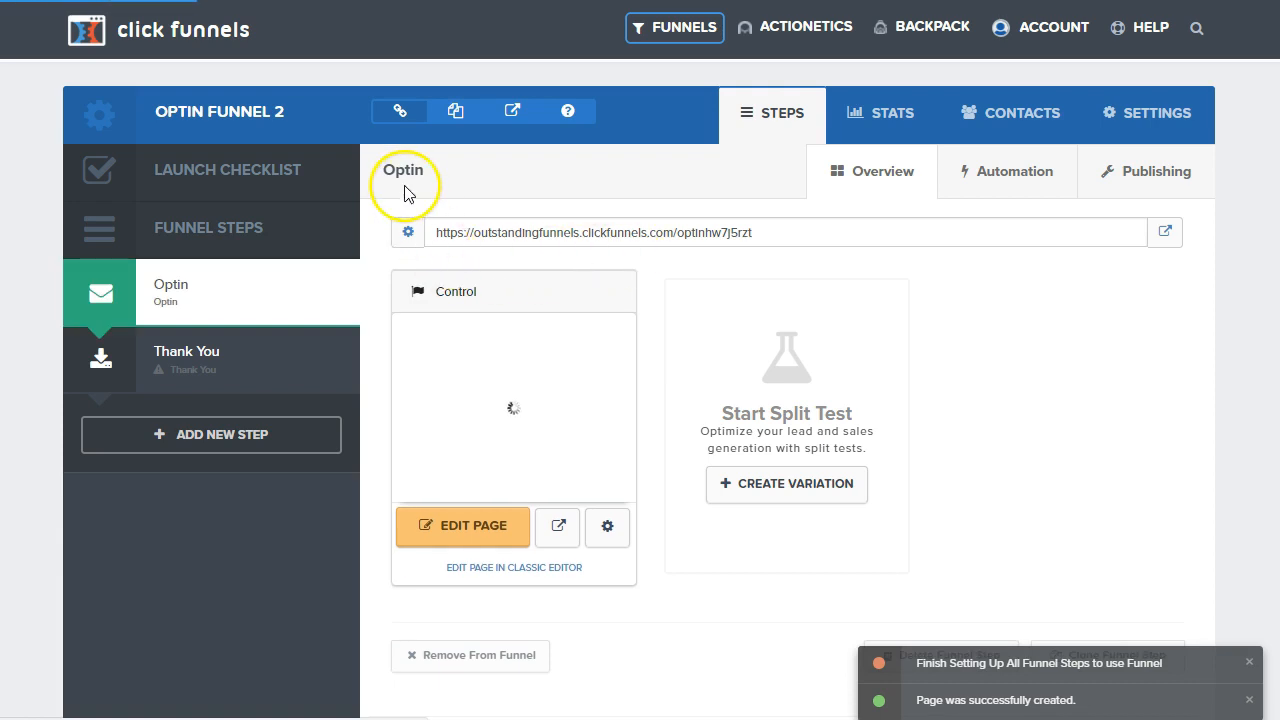
mouse_move(482, 488)
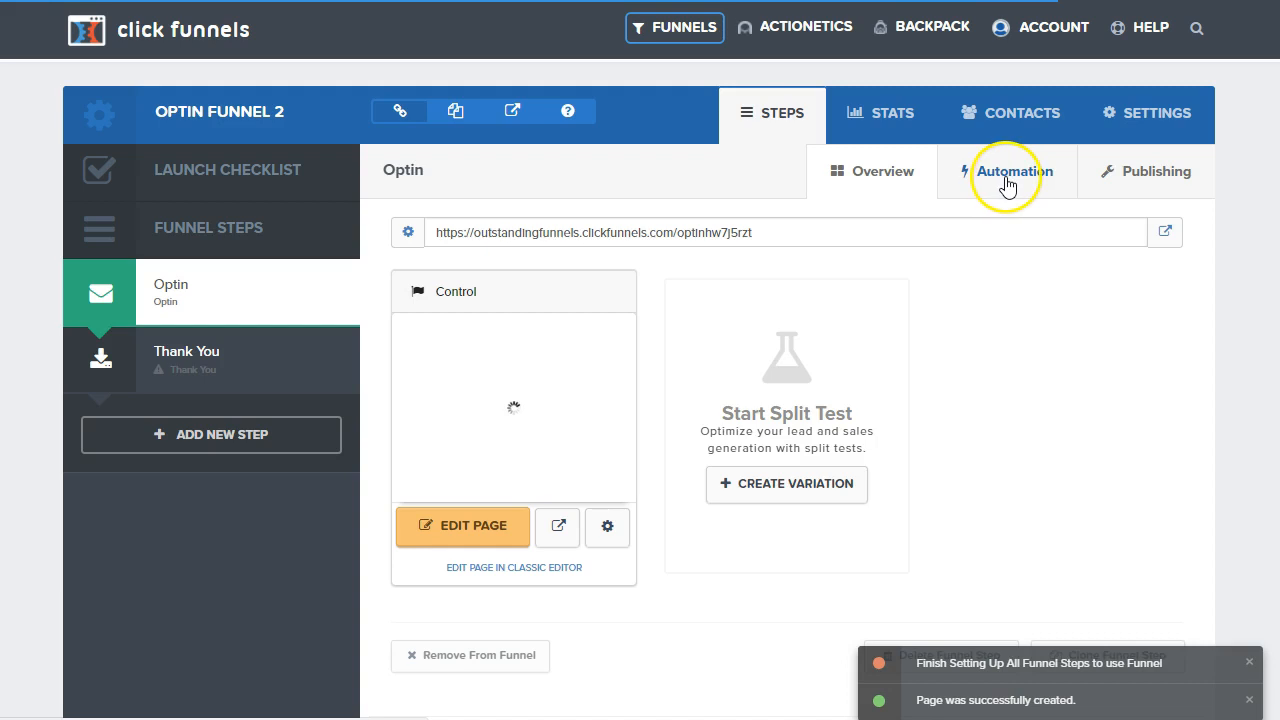
Edit the new Template 1 optin page of Optin Funnel 2 in the page editor.
left_click(1008, 172)
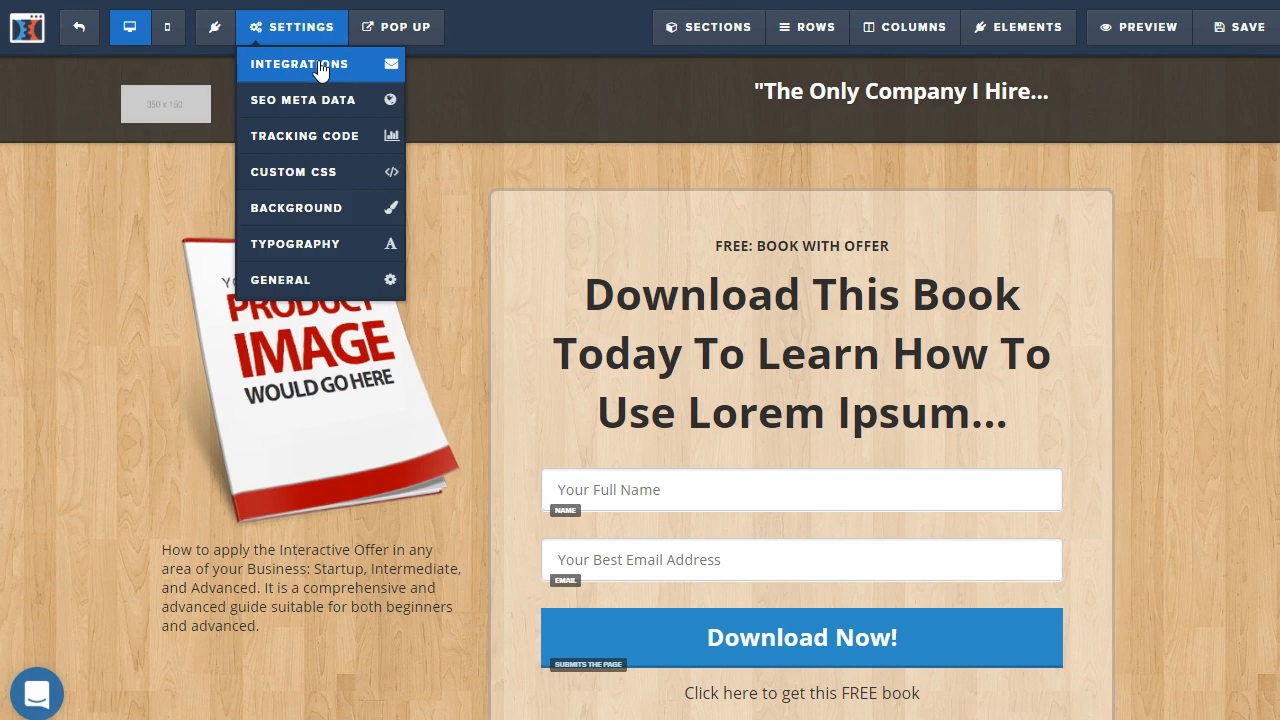
mouse_move(318, 76)
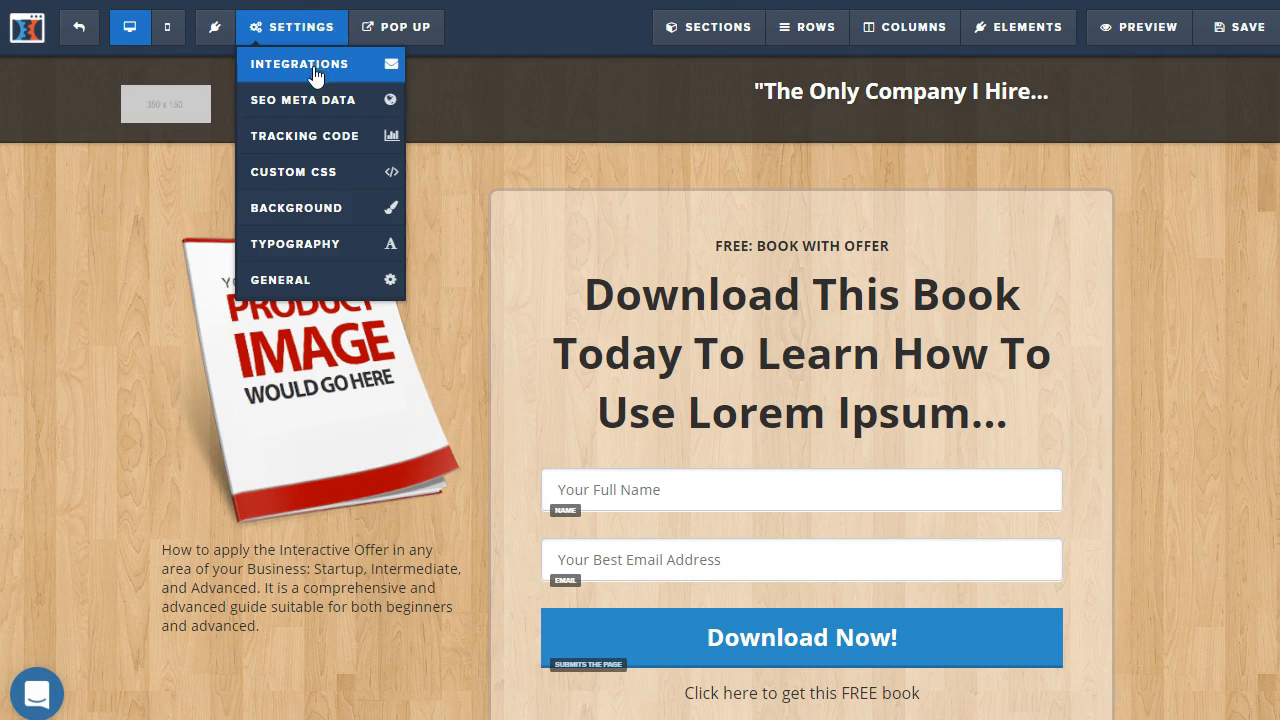
mouse_move(304, 136)
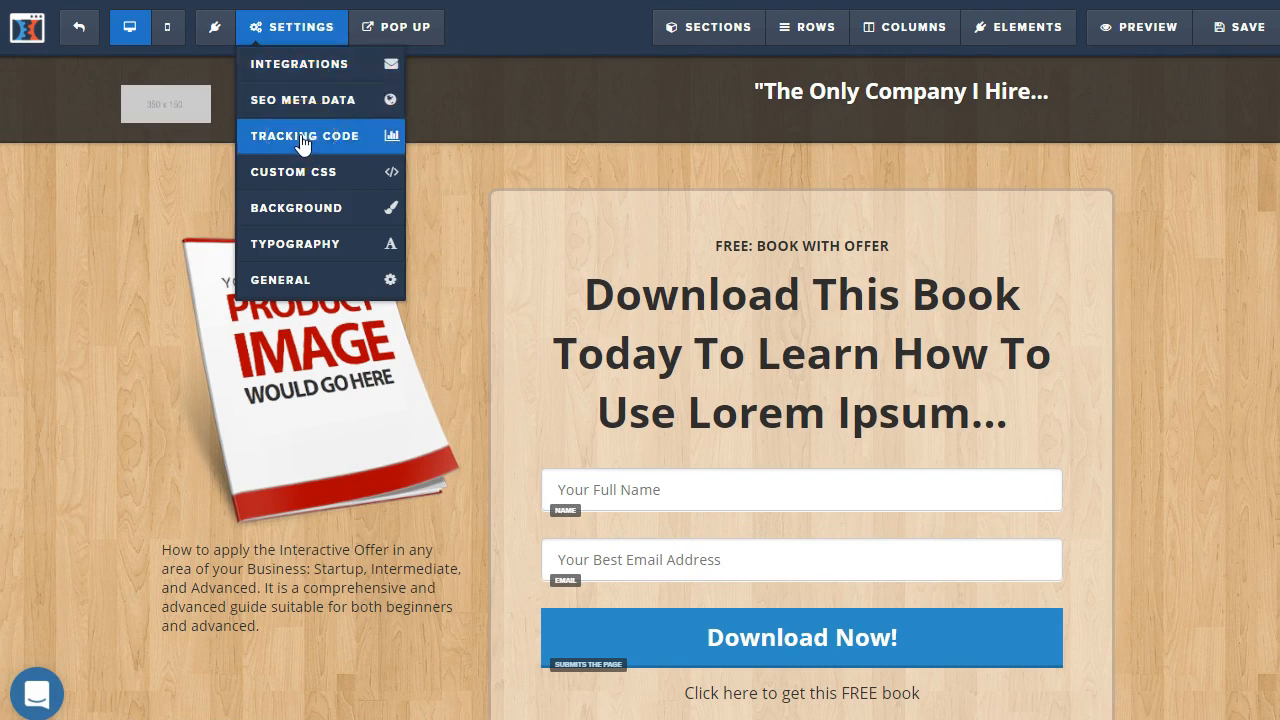
left_click(292, 172)
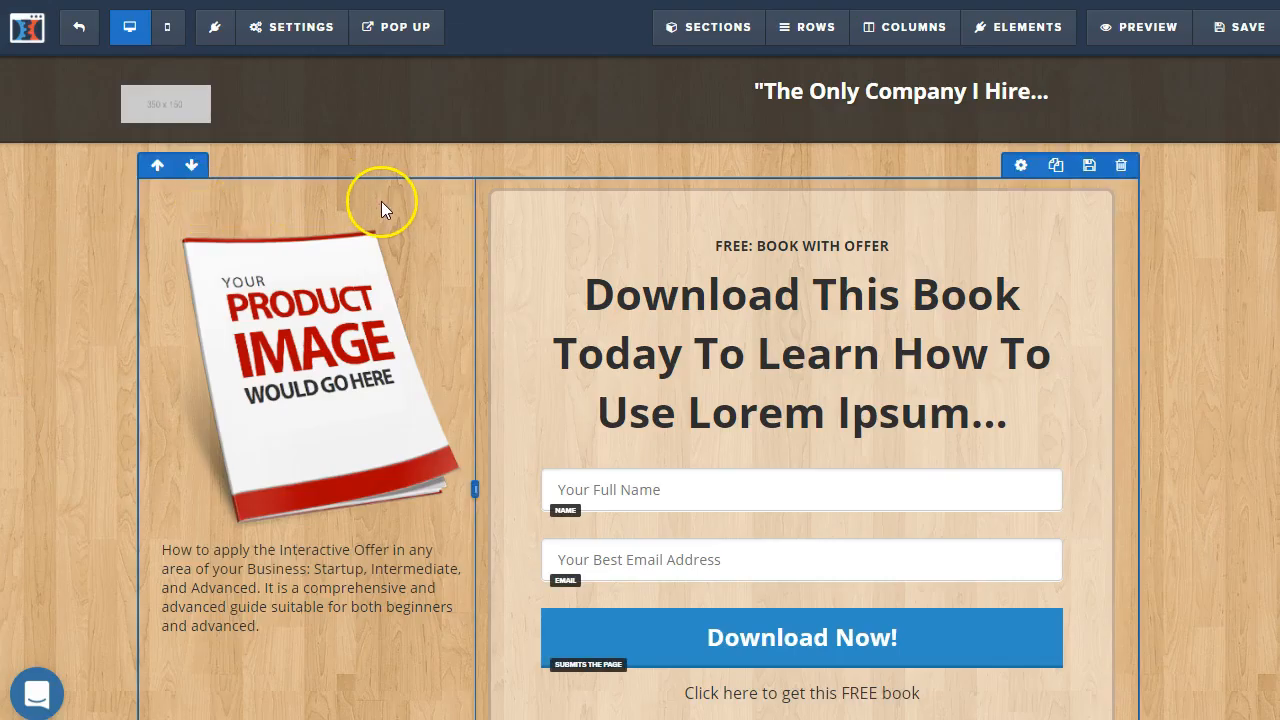
left_click(292, 28)
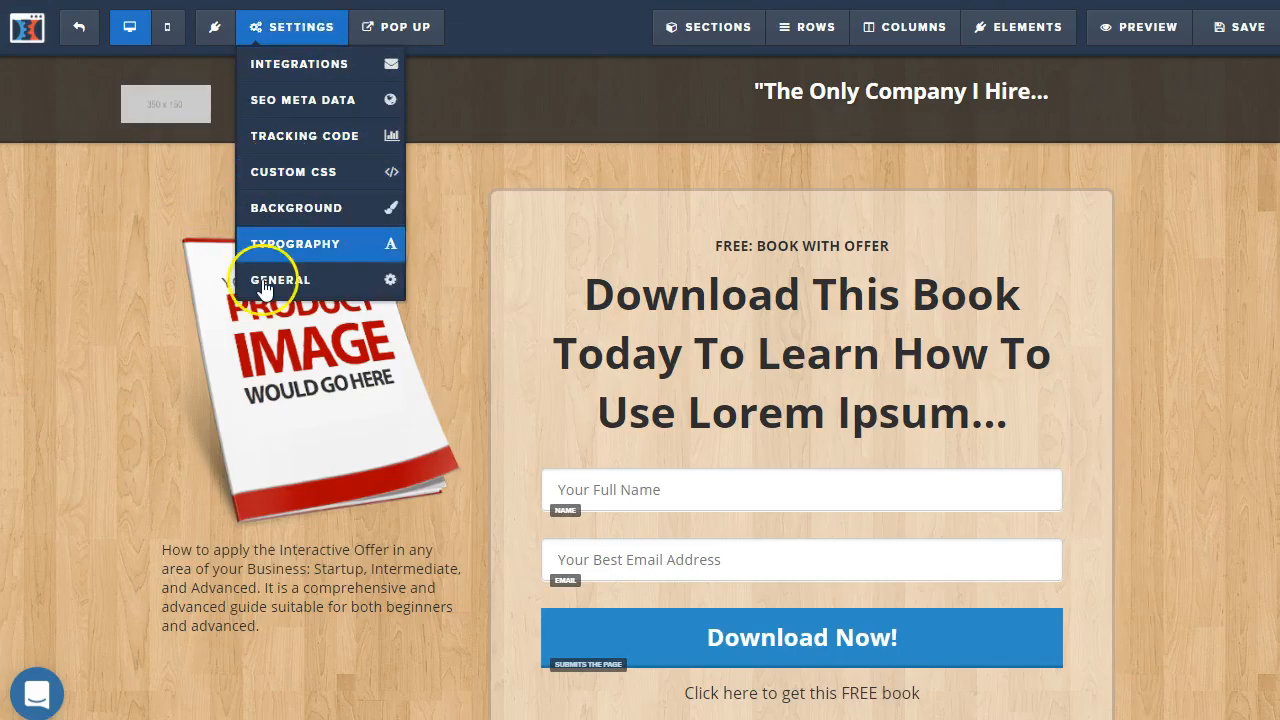